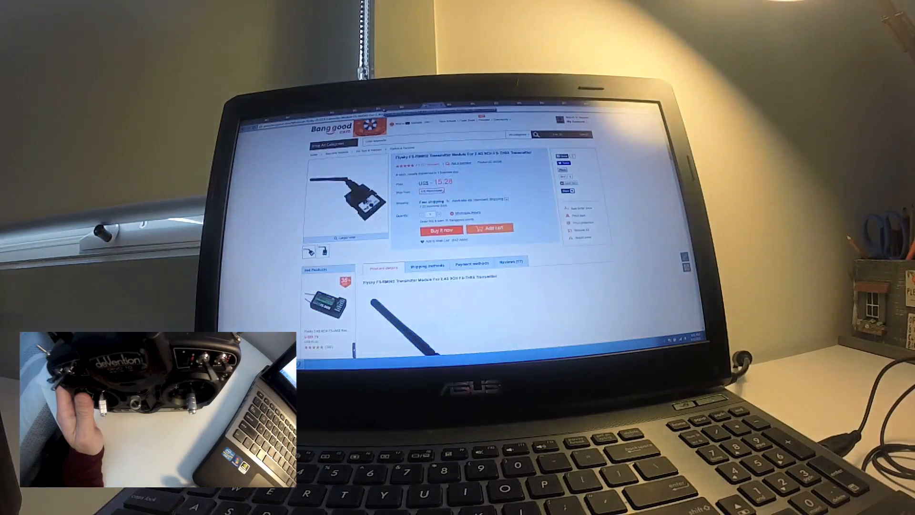
Scroll down the FlySky FS-RM002 module page toward the orange transmitter listing.
{"action": "scroll", "scroll_direction": "down", "scroll_amount": 3}
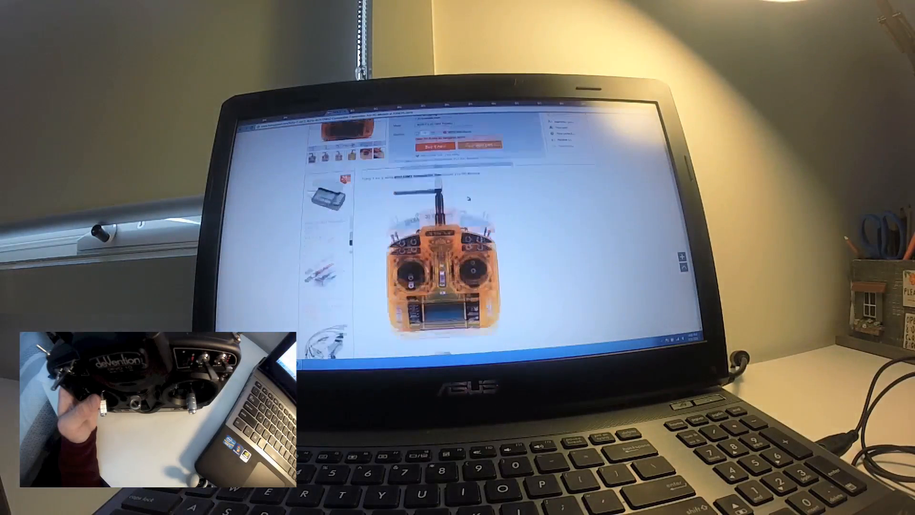
Scroll the orange transmitter page to reach the Multi RF 4-in-1 wireless module listing.
{"action": "scroll", "scroll_direction": "down", "scroll_amount": 3}
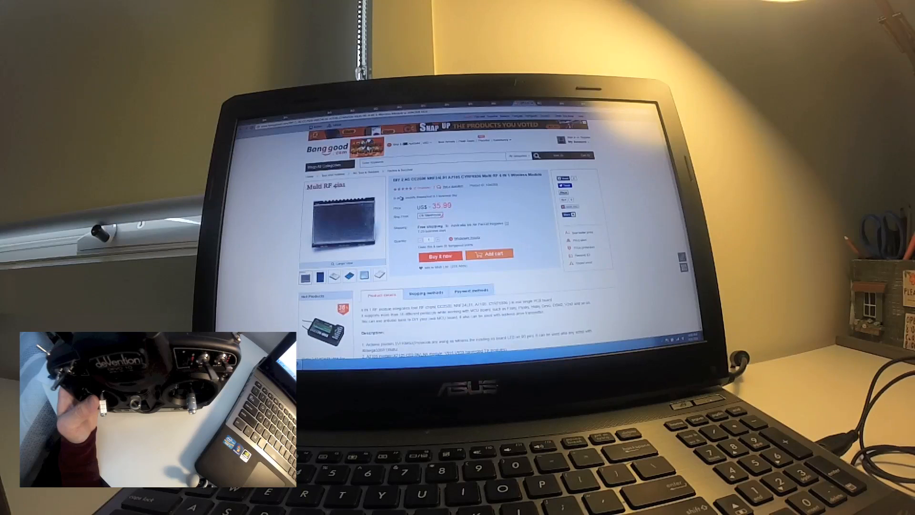
Scroll down the Multi RF 4-in-1 module page to its Product details photos.
{"action": "scroll", "scroll_direction": "down", "scroll_amount": 3}
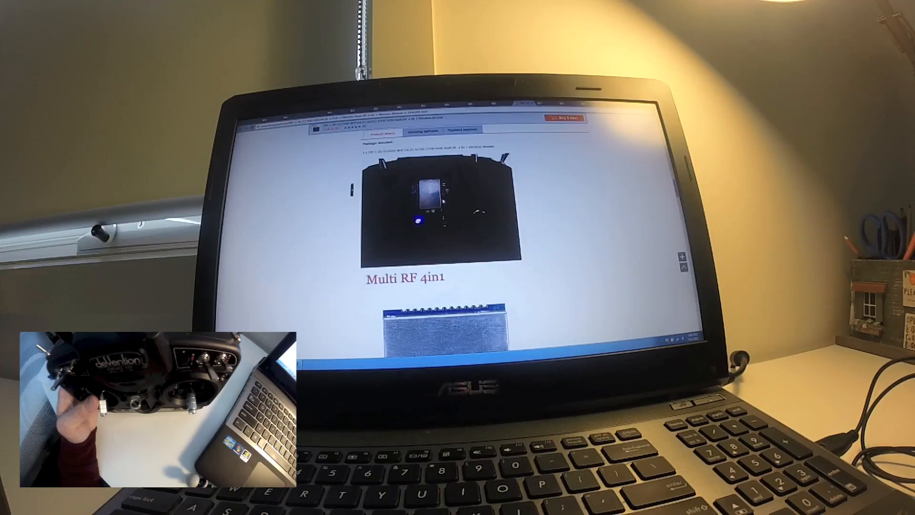
{"action": "scroll", "scroll_direction": "down", "scroll_amount": 3}
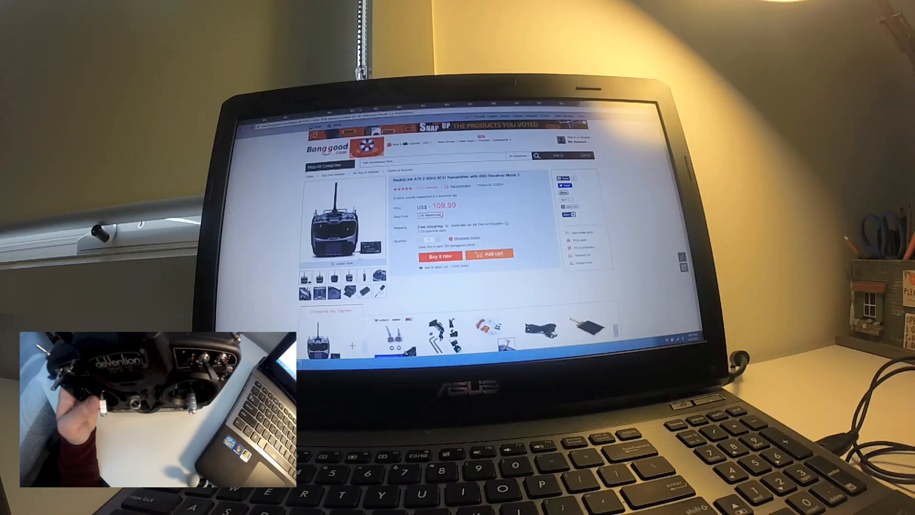
Scroll the Radiolink AT9 page to find the FlySky FS-i6 6CH transmitter link.
{"action": "scroll", "scroll_direction": "down", "scroll_amount": 3}
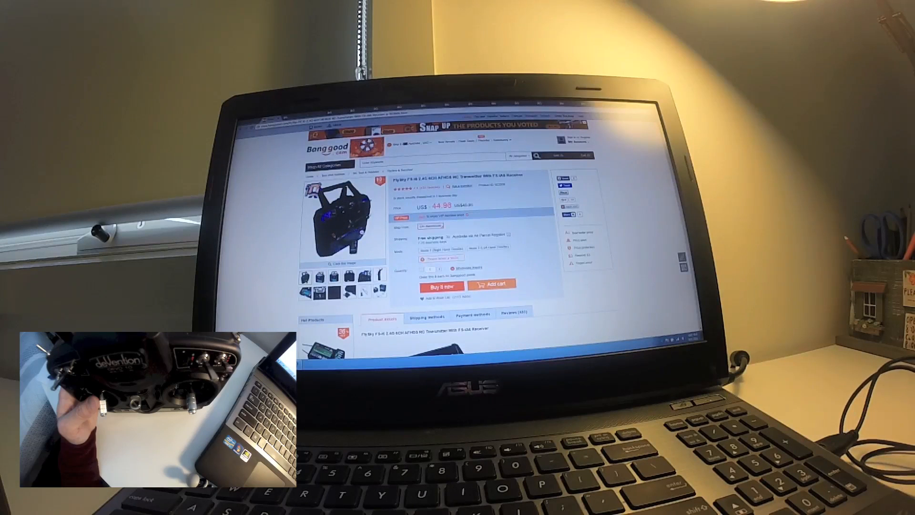
{"action": "left_click", "coordinate": [338, 219]}
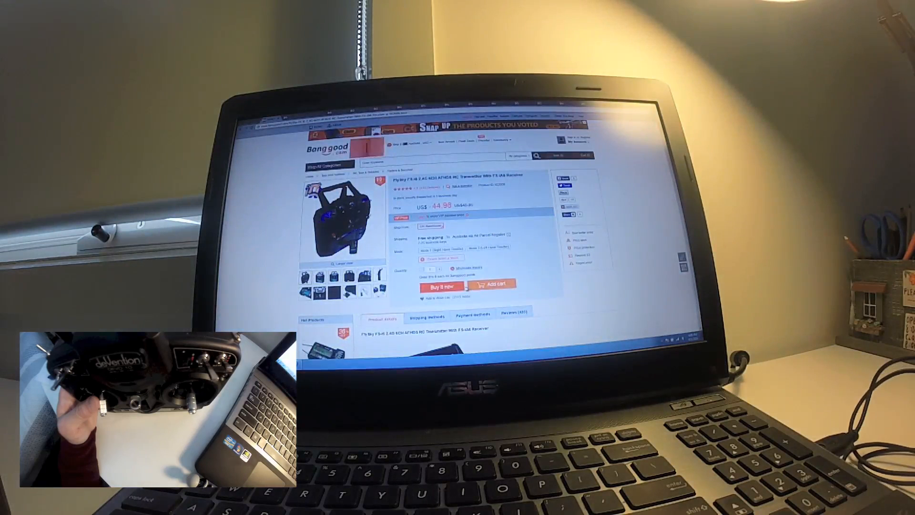
{"action": "scroll", "scroll_direction": "down", "scroll_amount": 3}
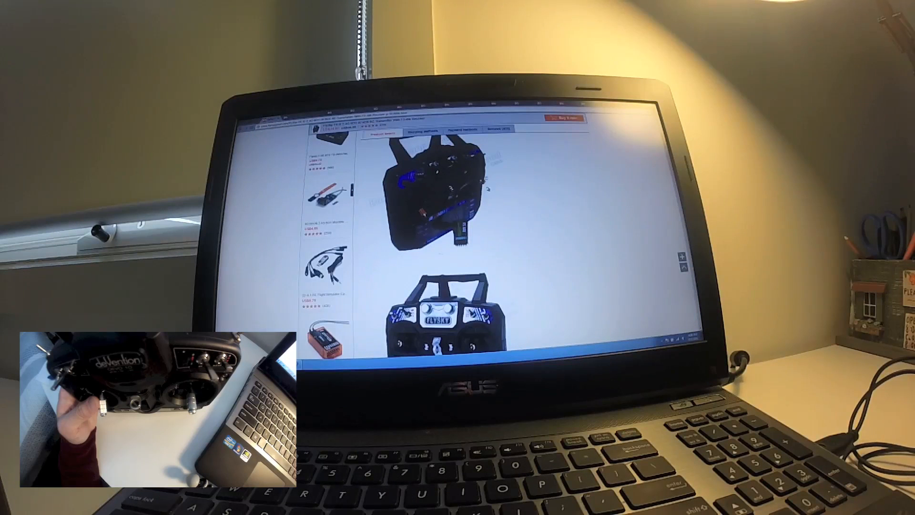
{"action": "scroll", "scroll_direction": "down", "scroll_amount": 3}
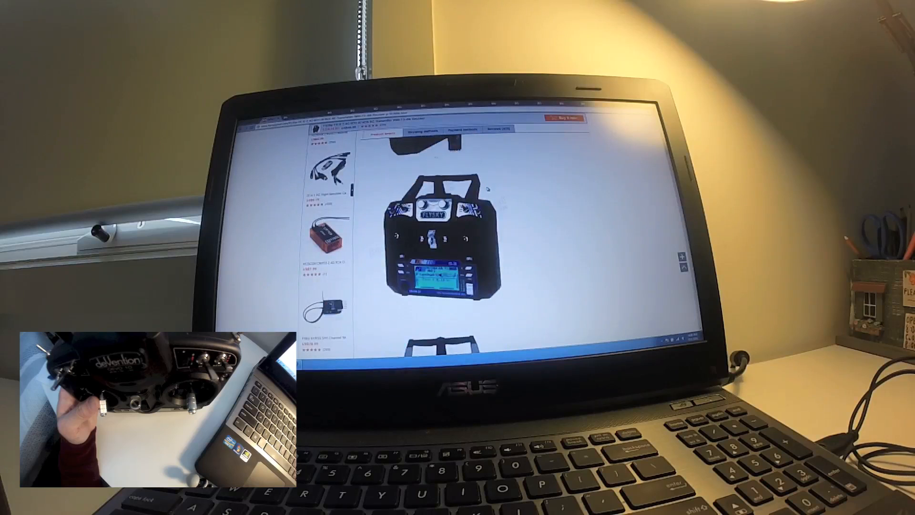
{"action": "scroll", "scroll_direction": "down", "scroll_amount": 3}
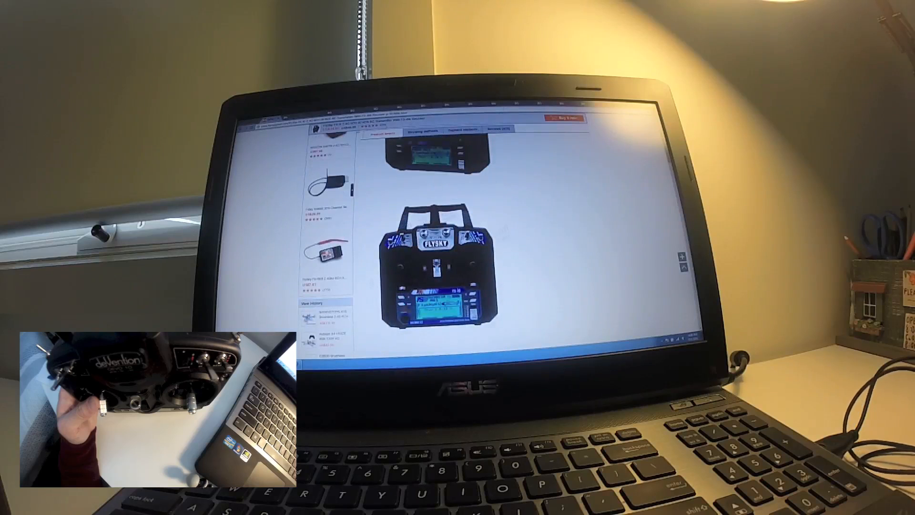
{"action": "scroll", "scroll_direction": "down", "scroll_amount": 3}
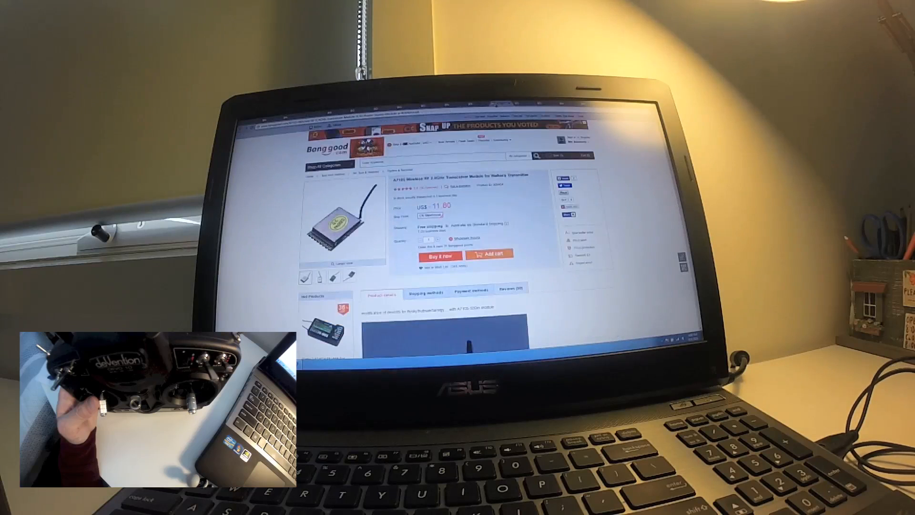
Scroll the FlySky FS-i6S page down to its firmware update videos.
{"action": "scroll", "scroll_direction": "down", "scroll_amount": 3}
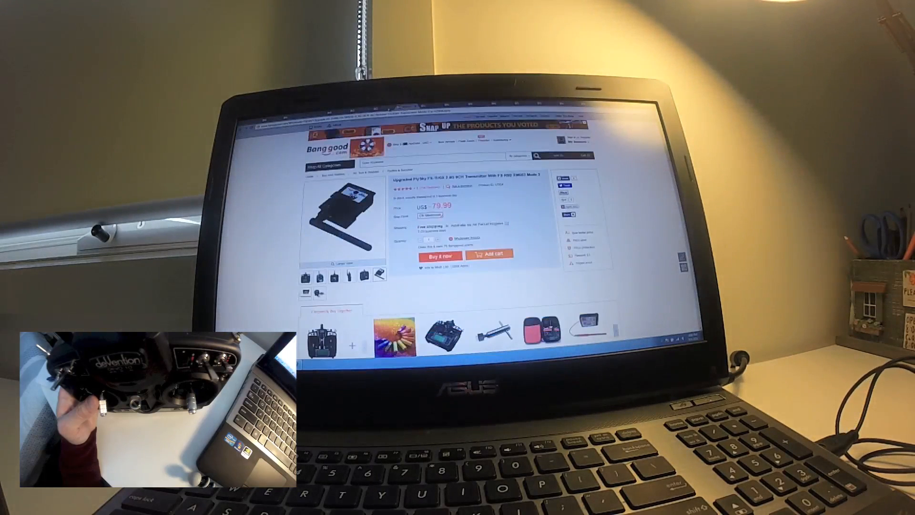
{"action": "scroll", "scroll_direction": "down", "scroll_amount": 3}
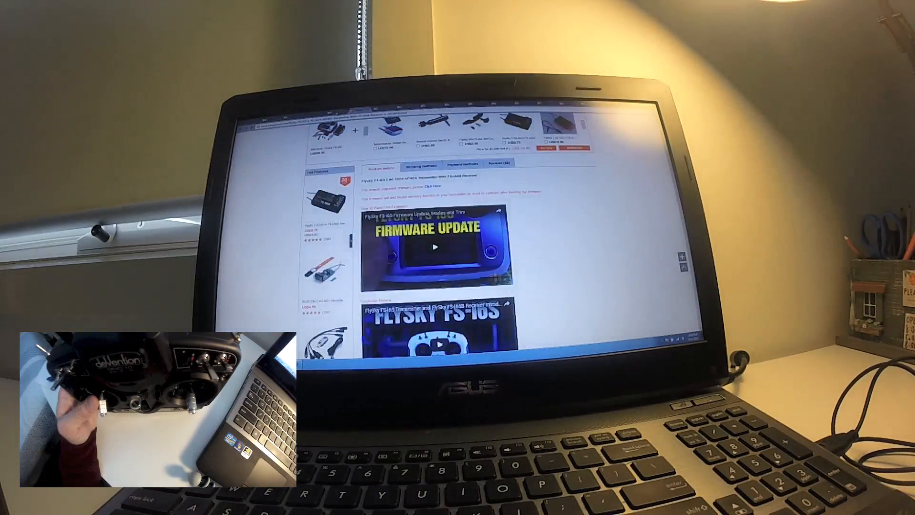